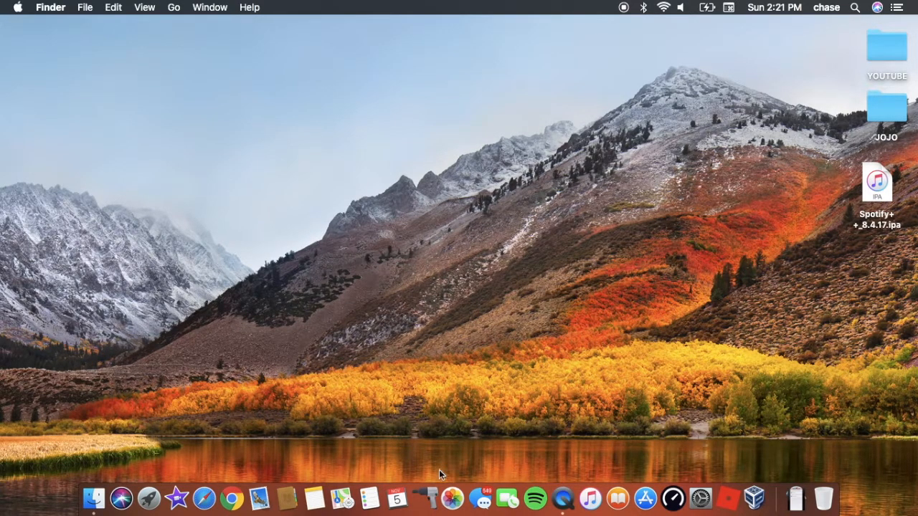
pyautogui.moveTo(419, 495)
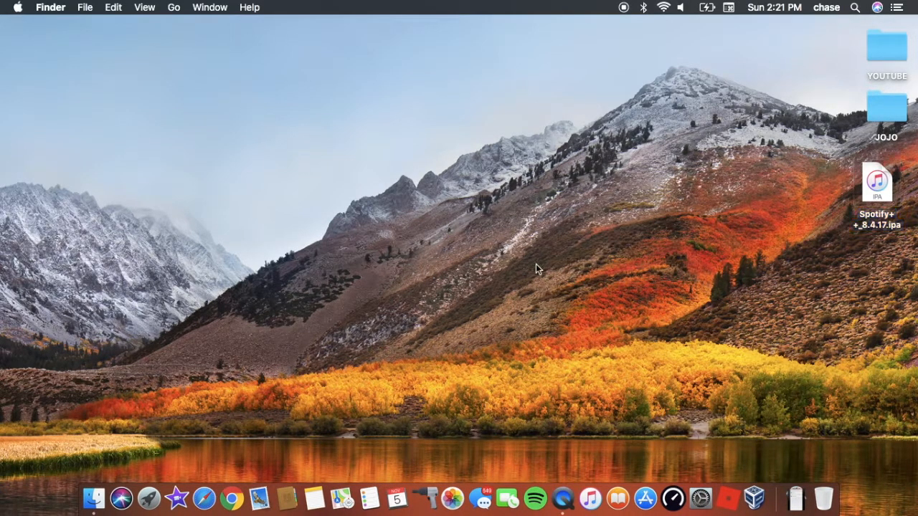
pyautogui.moveTo(554, 343)
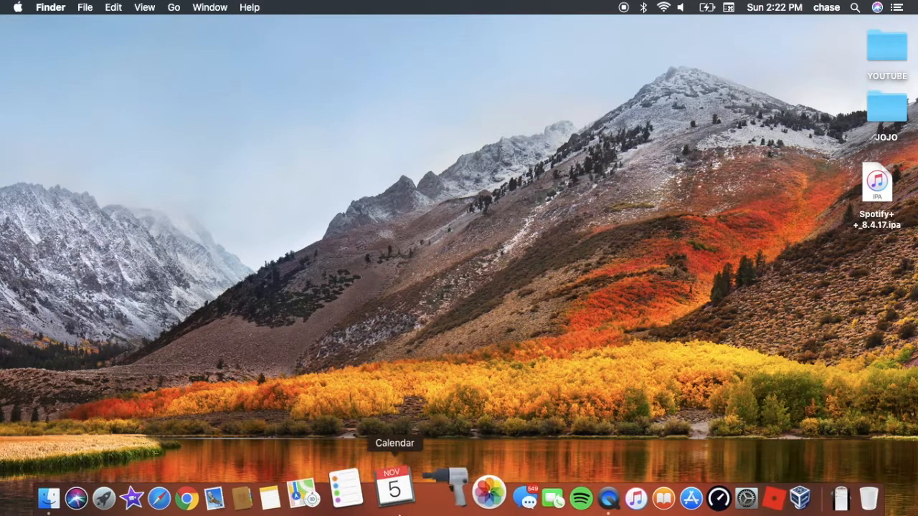
pyautogui.moveTo(341, 158)
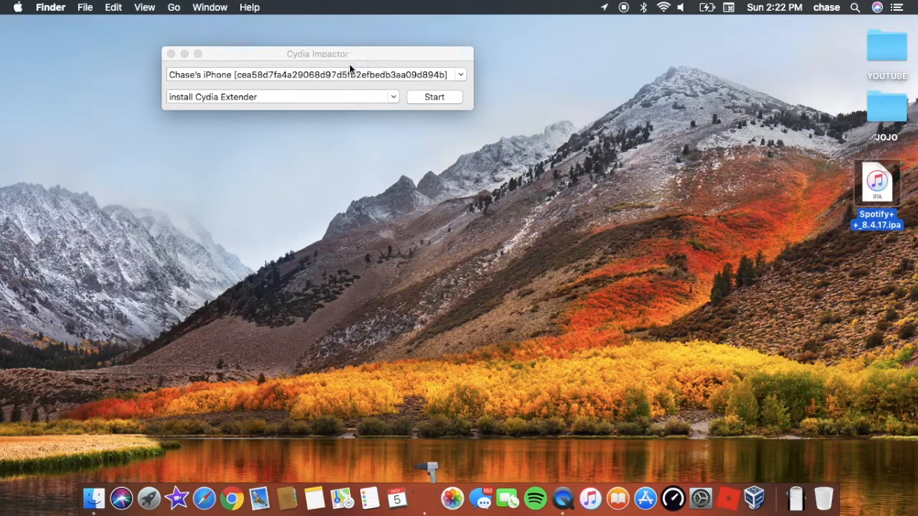
# - Drop the Spotify++ IPA into Impactor and confirm the Apple ID username 'ioaj@coiasd' in the prompt
pyautogui.click(433, 98)
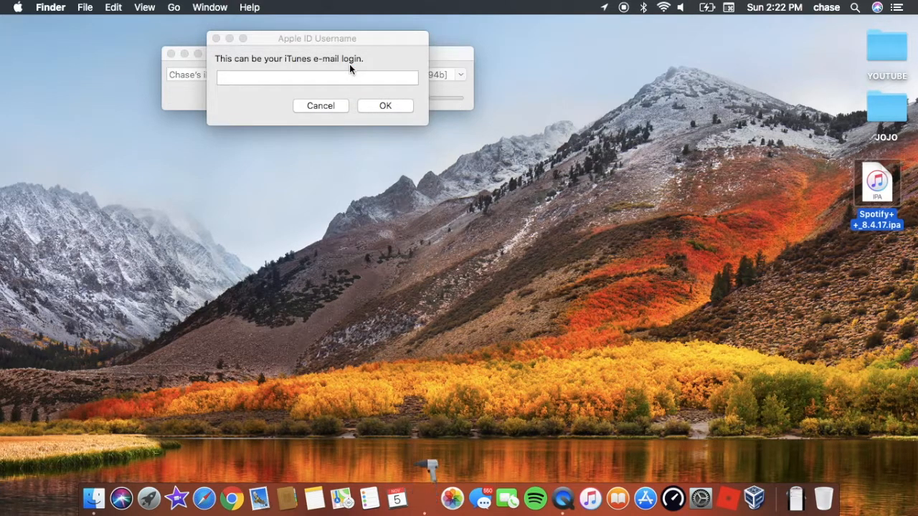
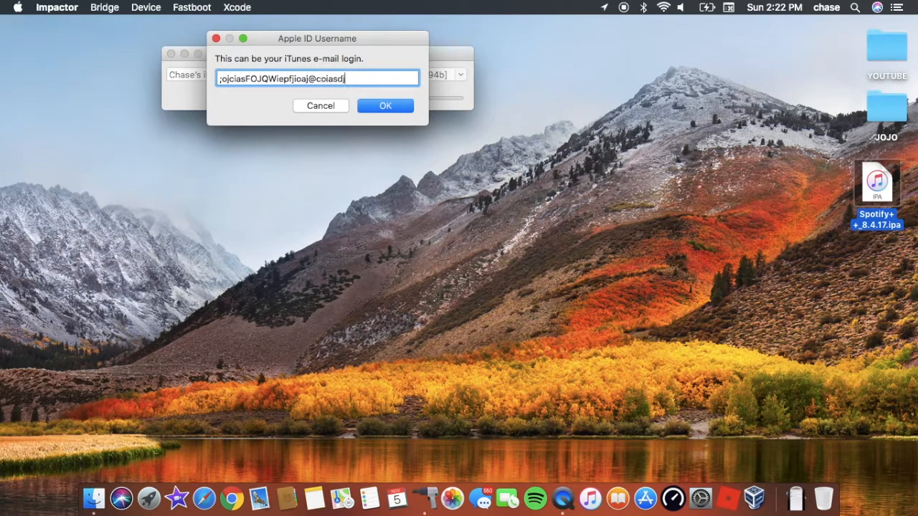
pyautogui.click(384, 106)
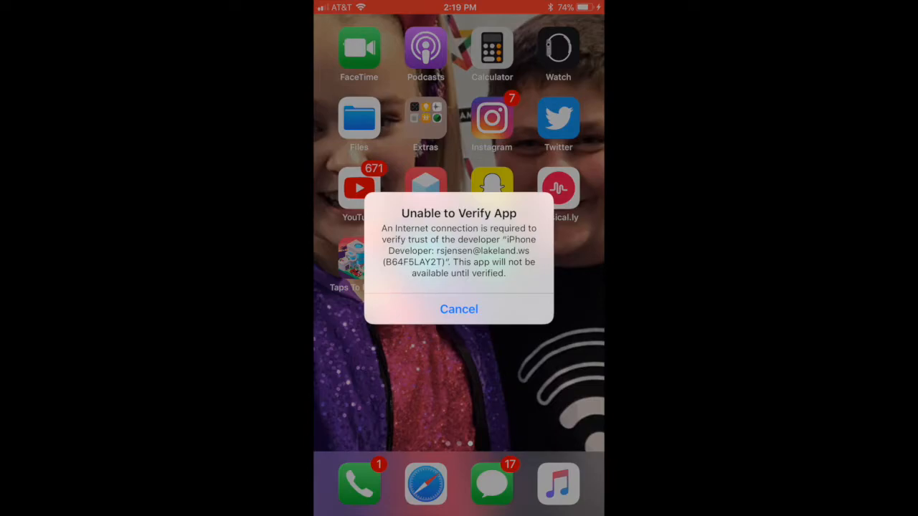
# - Select the Developer App entry under Profiles & Device Management and attempt Verify App for Spotify
pyautogui.click(459, 310)
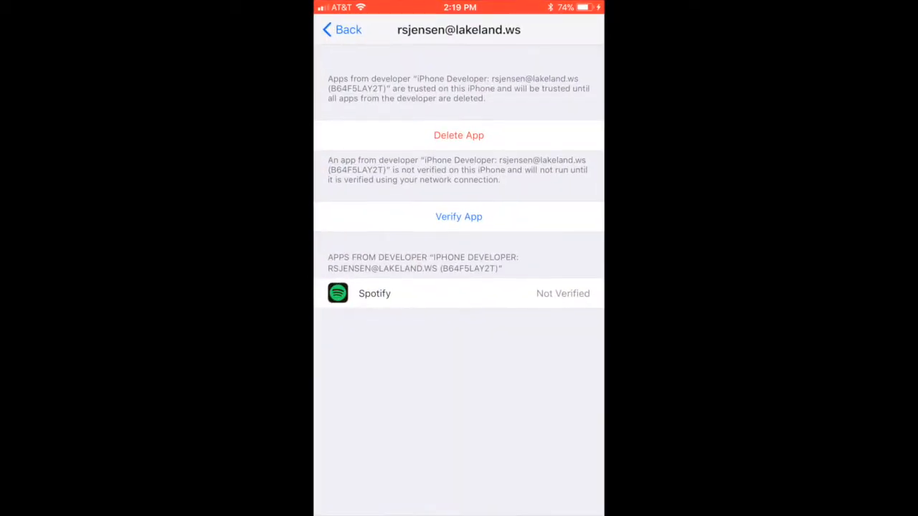
pyautogui.click(341, 28)
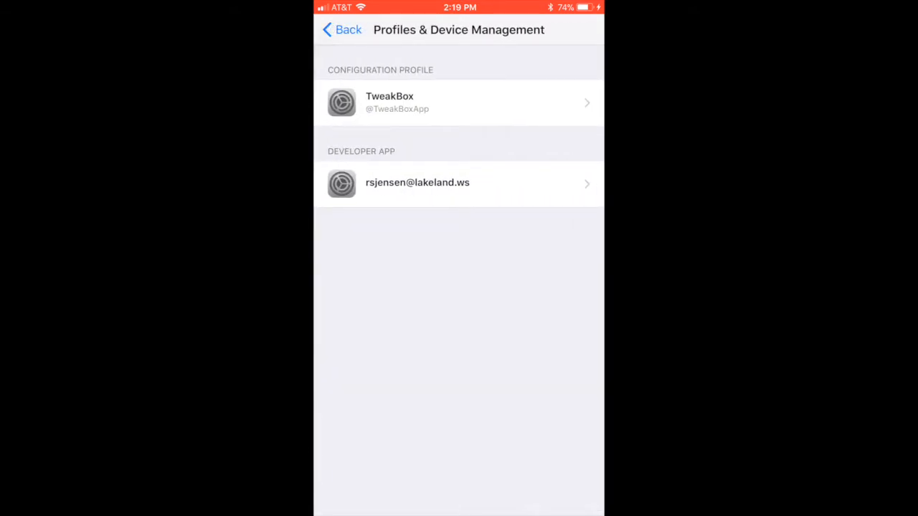
pyautogui.click(459, 182)
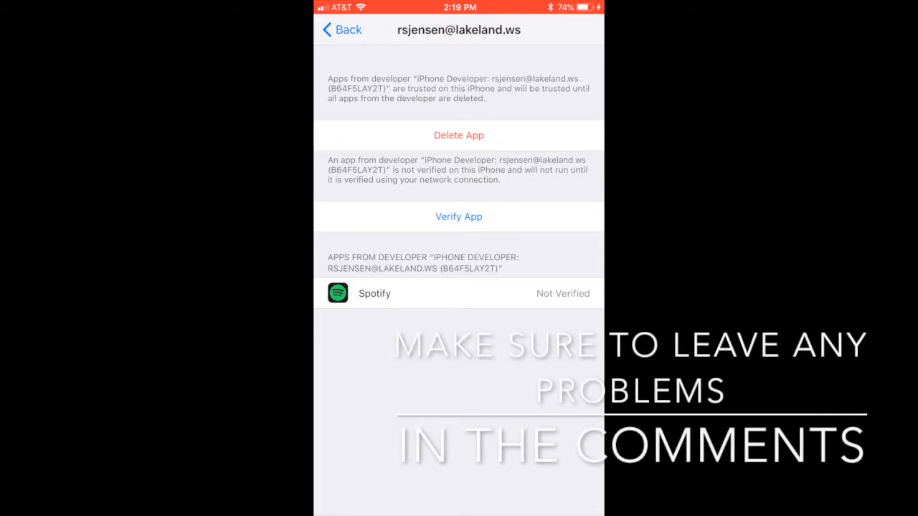
pyautogui.click(459, 216)
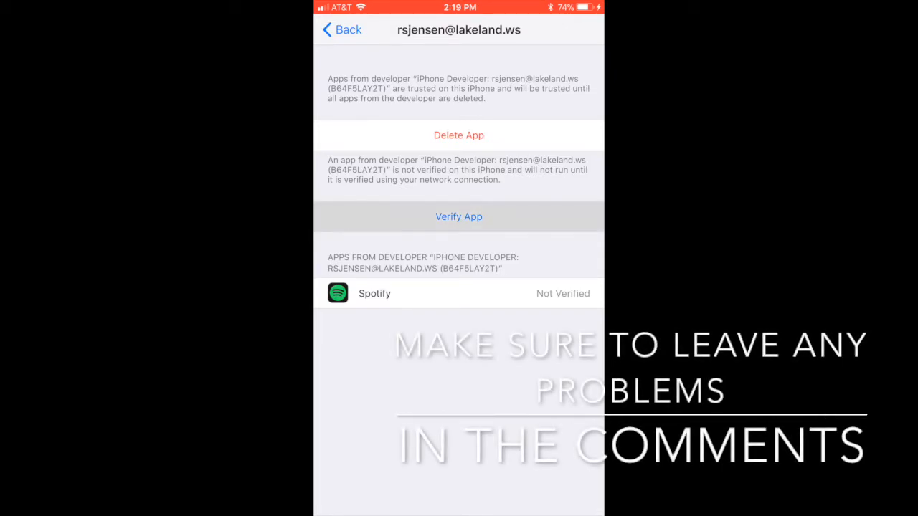
pyautogui.click(459, 216)
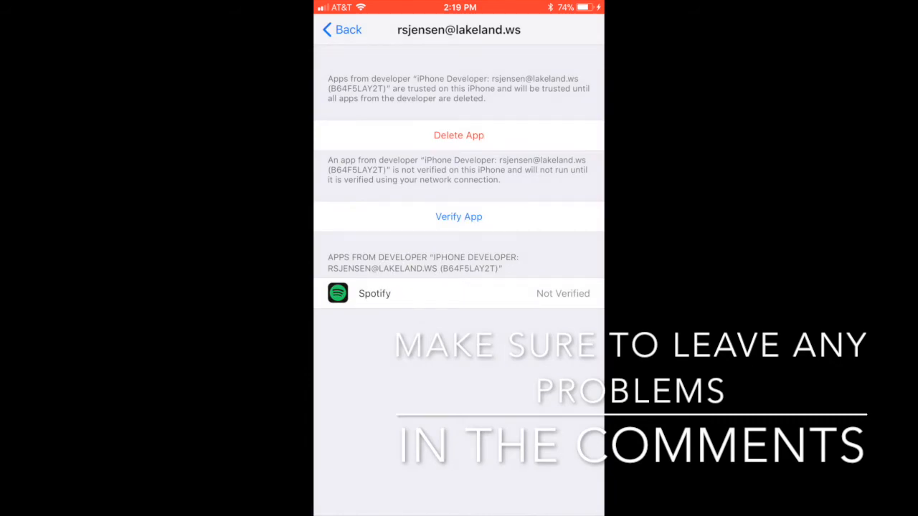